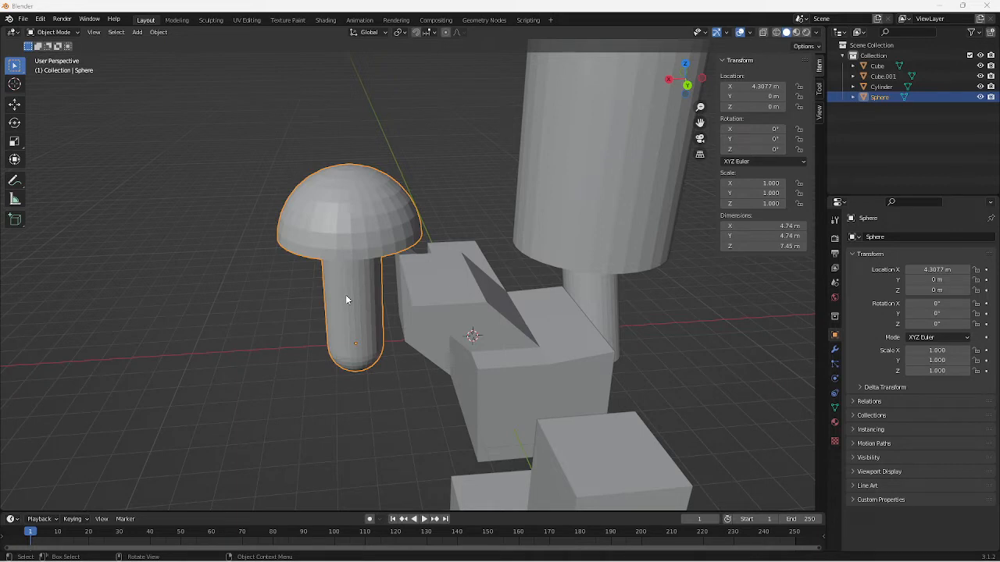
mouse_move(356, 299)
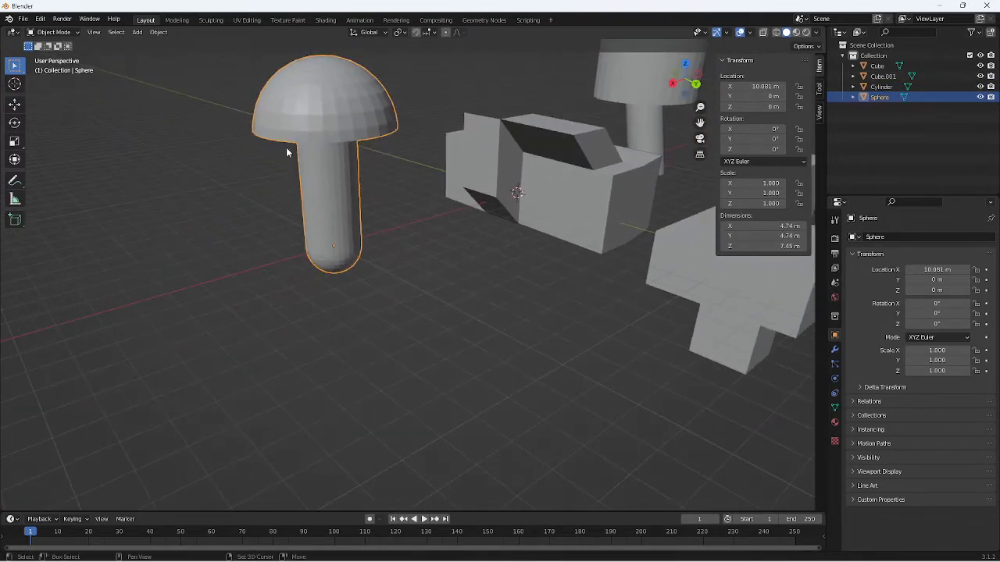
Enter Edit Mode on the mushroom, select the cap faces and extrude them individually outward
key("Tab")
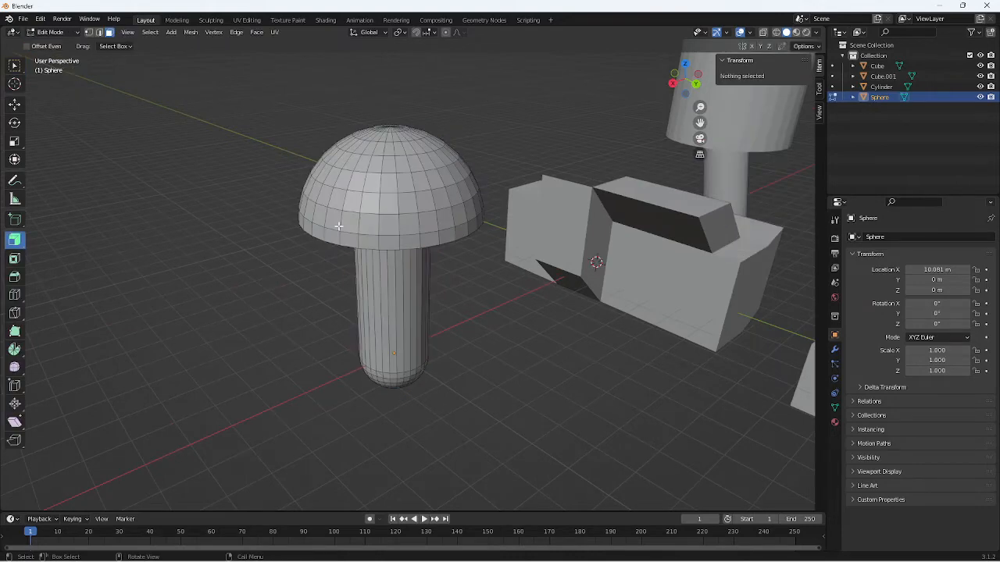
key("7")
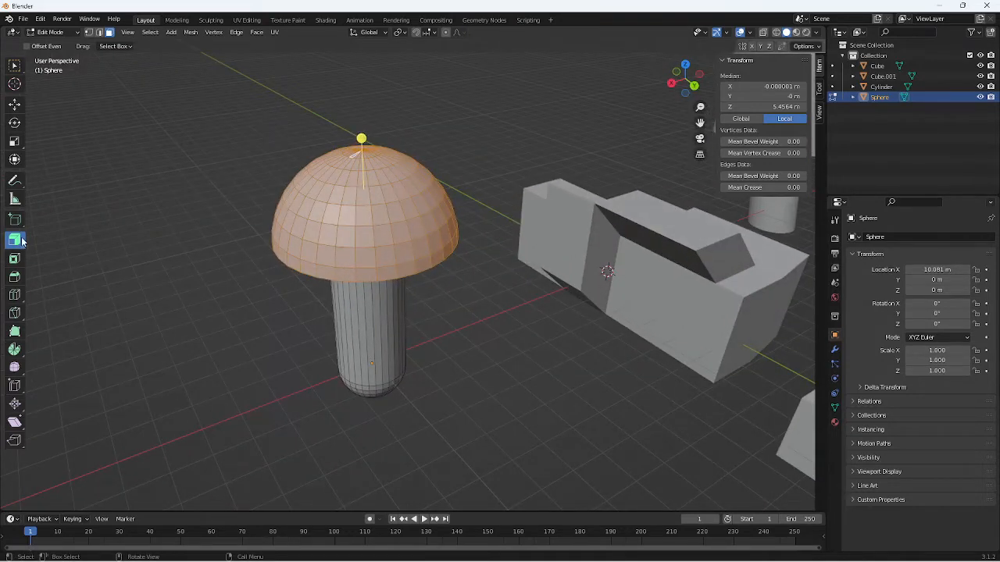
left_click(15, 241)
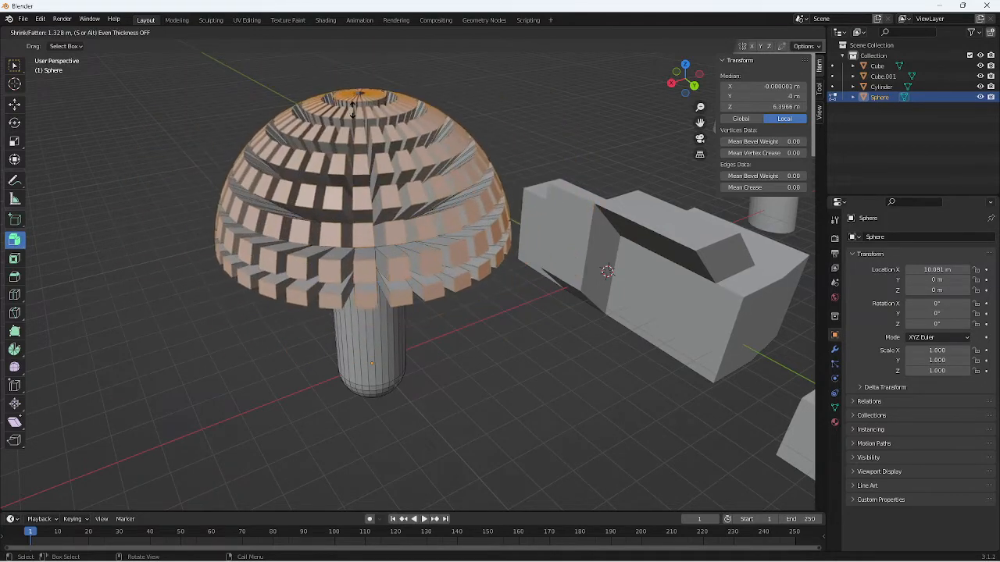
mouse_move(353, 109)
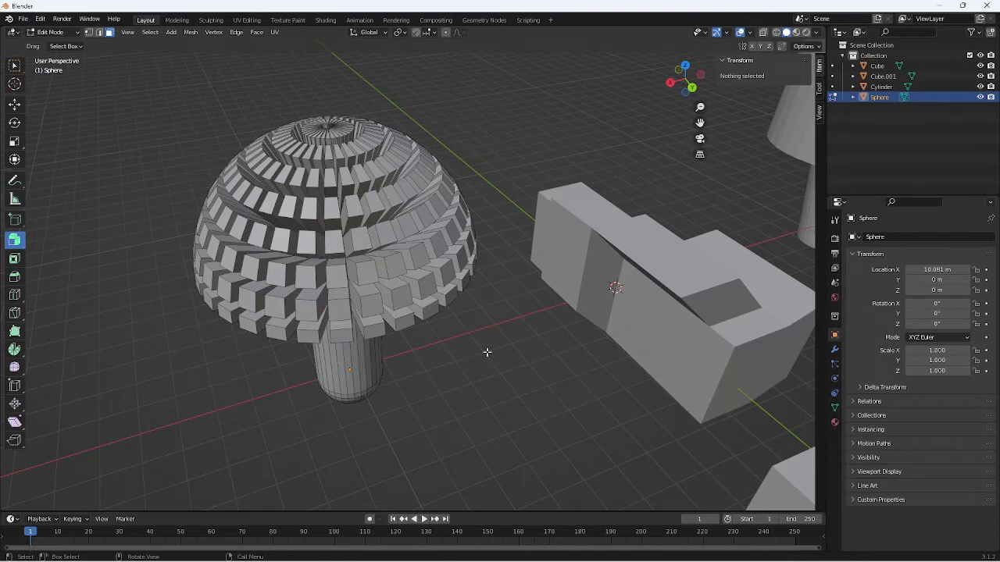
Orbit around the mushroom and return to a three-quarter view of the stem
left_click_drag(487, 353, 450, 316)
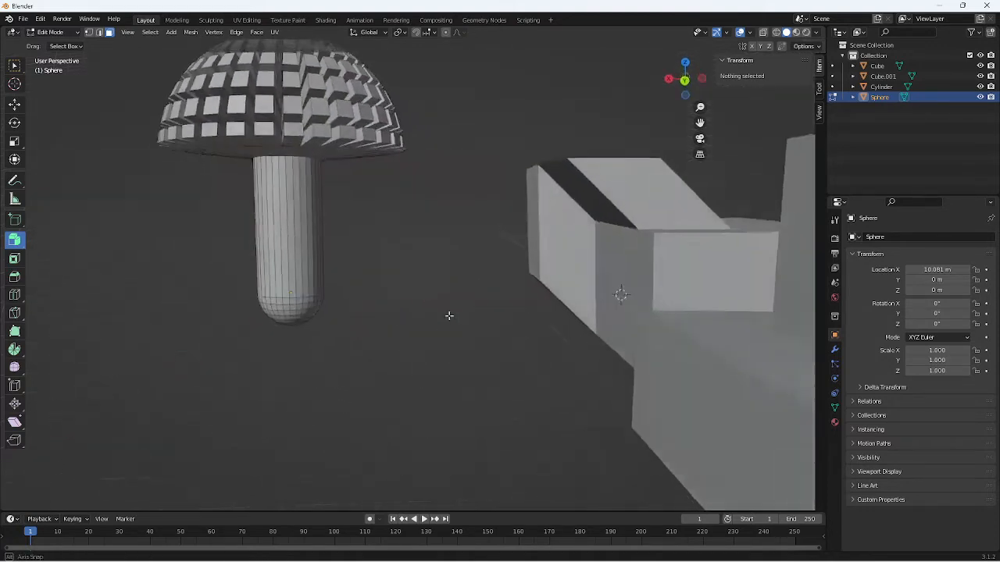
left_click_drag(450, 315, 500, 342)
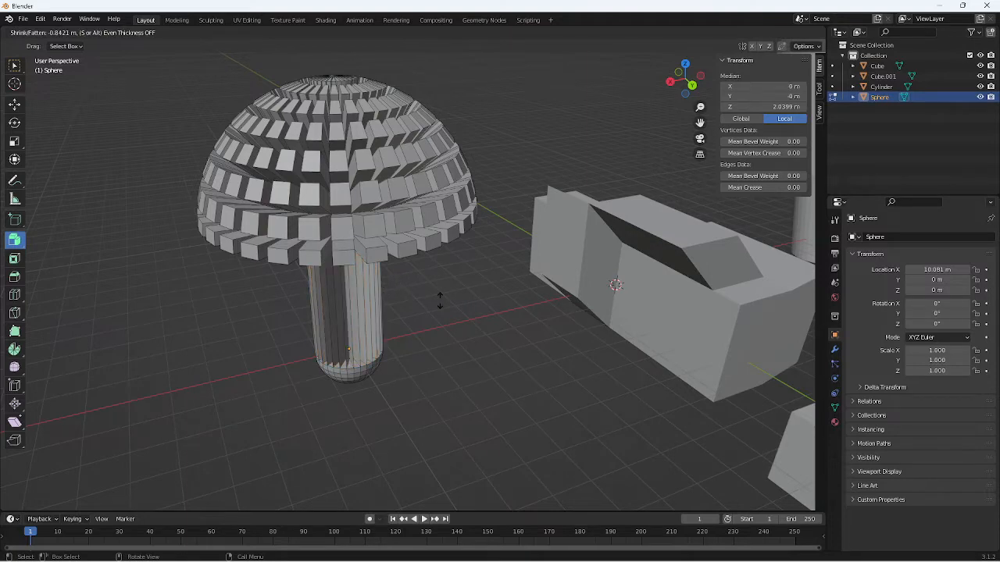
mouse_move(406, 304)
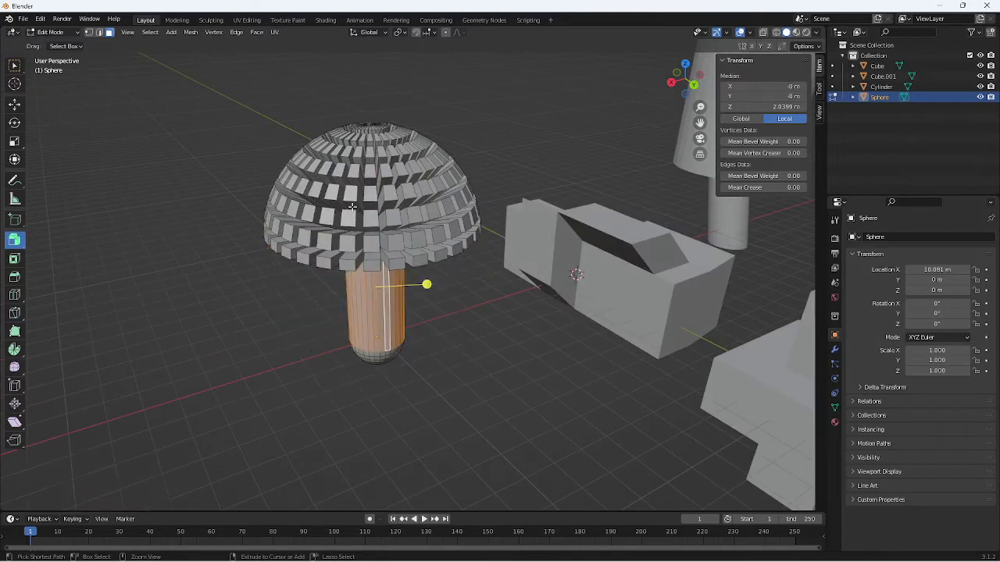
Leave Edit Mode on the mushroom, returning to Object Mode
key("Tab")
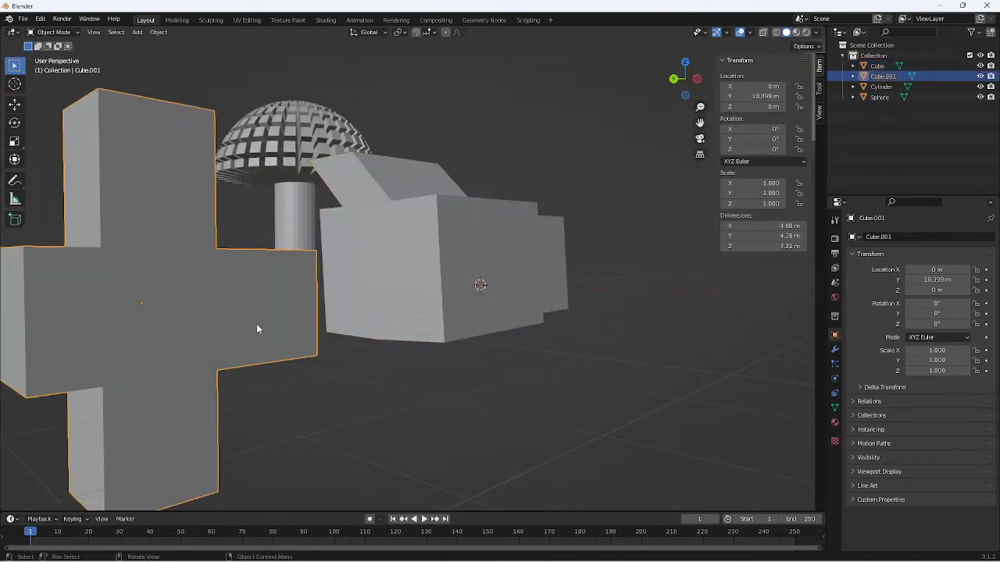
Edit the cross-shaped block and pull its side faces outward with Extrude Individual Faces
key("Tab")
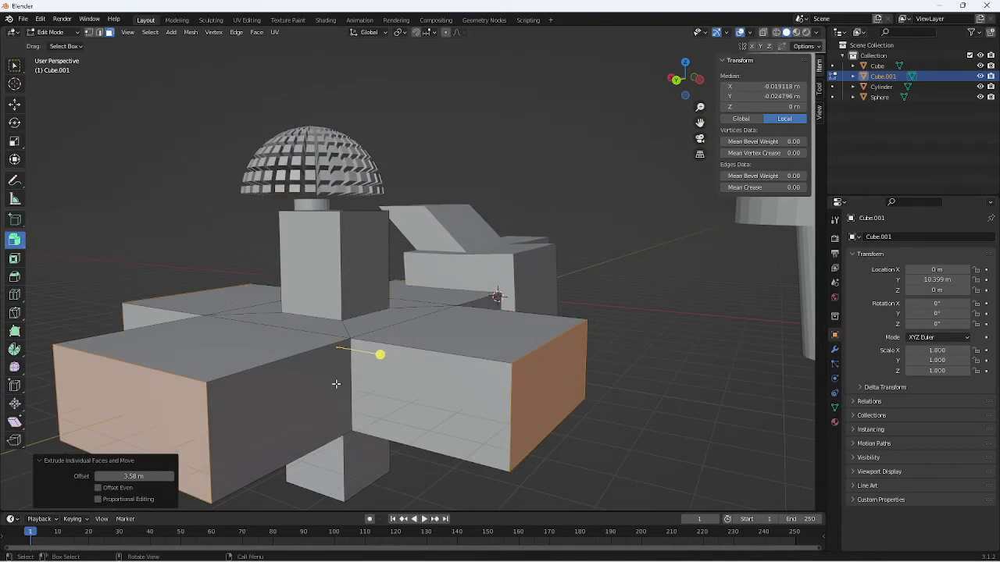
left_click_drag(380, 354, 394, 416)
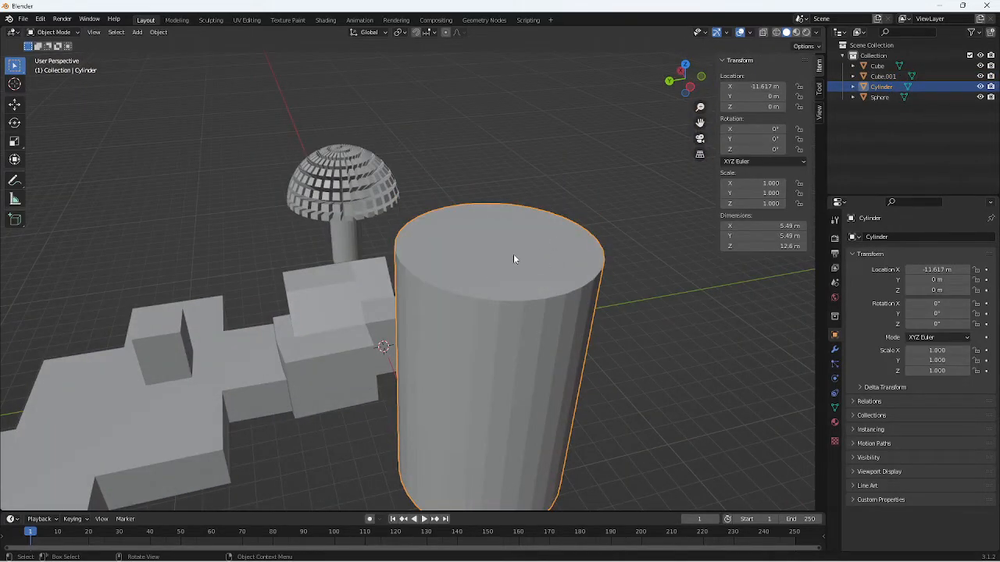
Enter Edit Mode on the cylinder to extrude its faces individually inward
key("Tab")
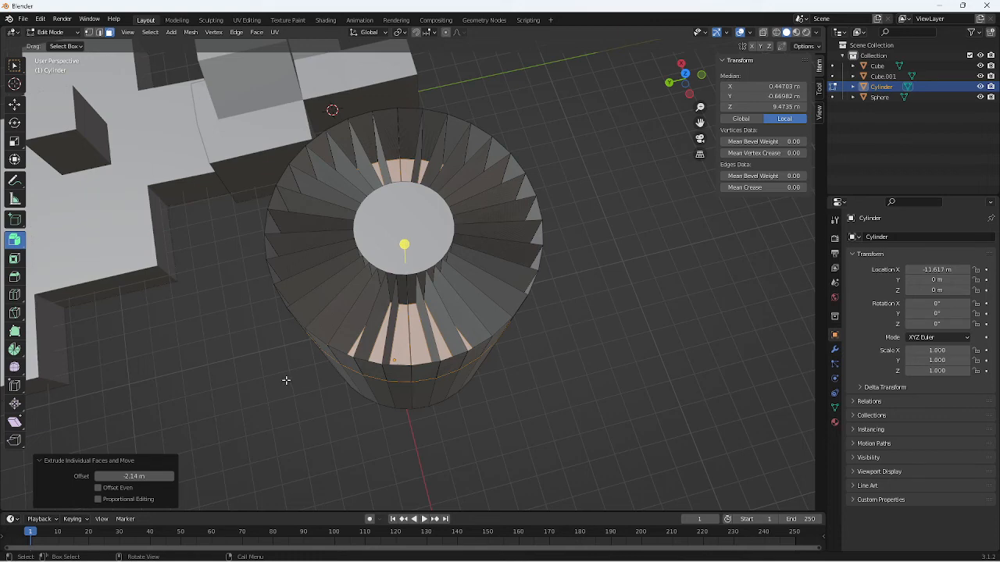
mouse_move(13, 240)
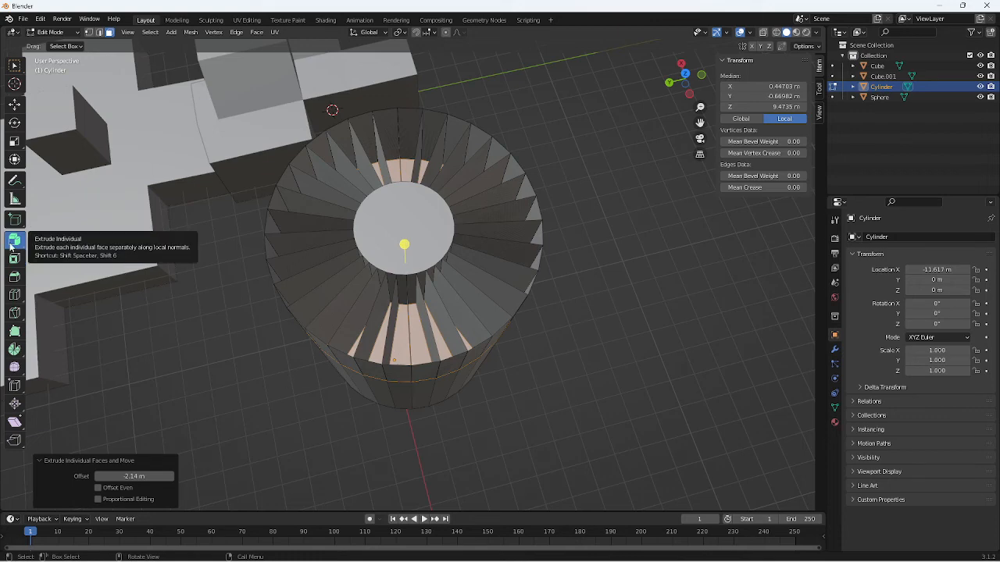
mouse_move(72, 225)
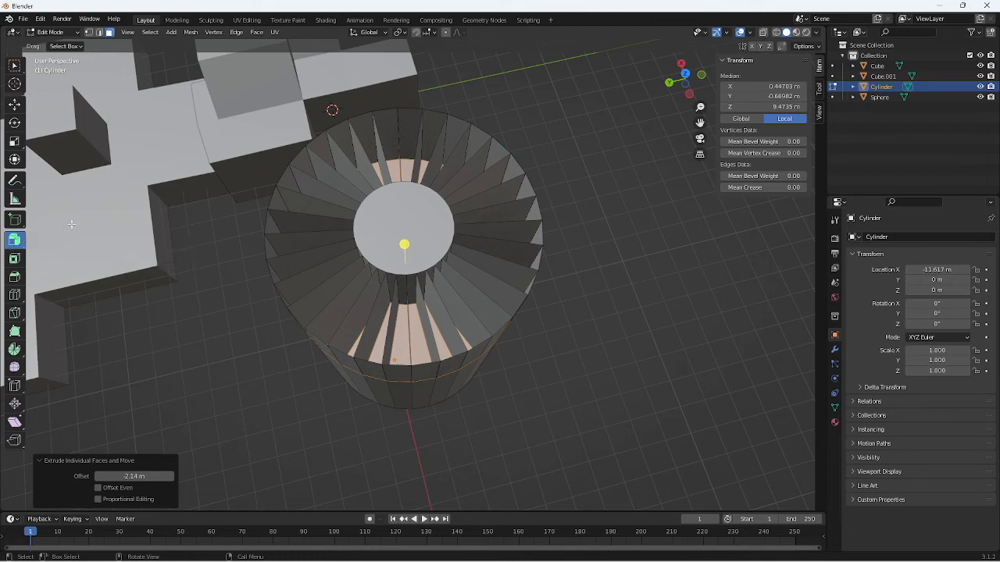